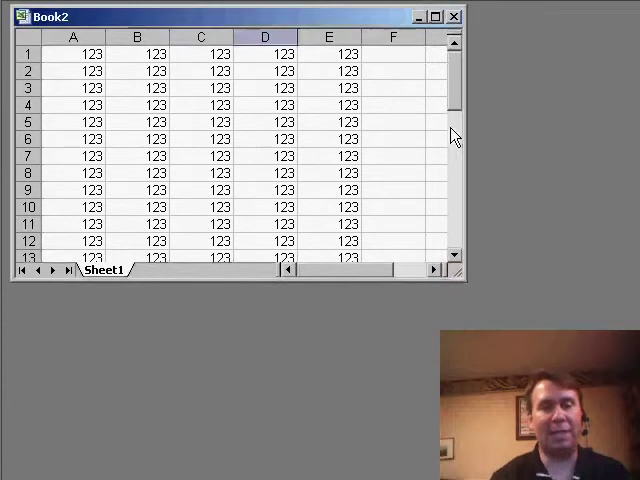
Jump from the data in column D to row 65536 and enter x there
scroll("down", 3)
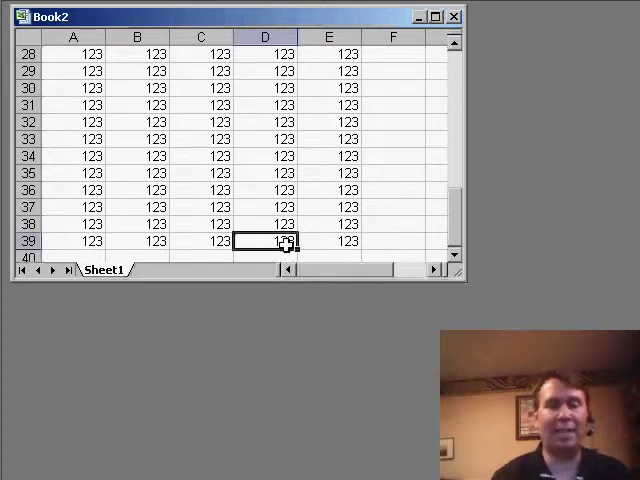
key("ctrl+Down")
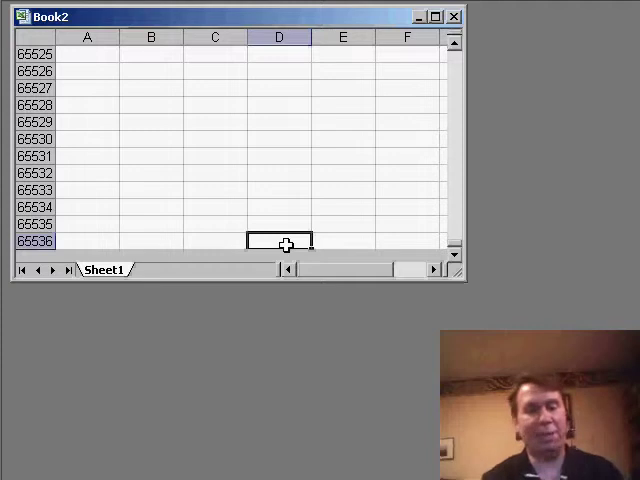
type("x")
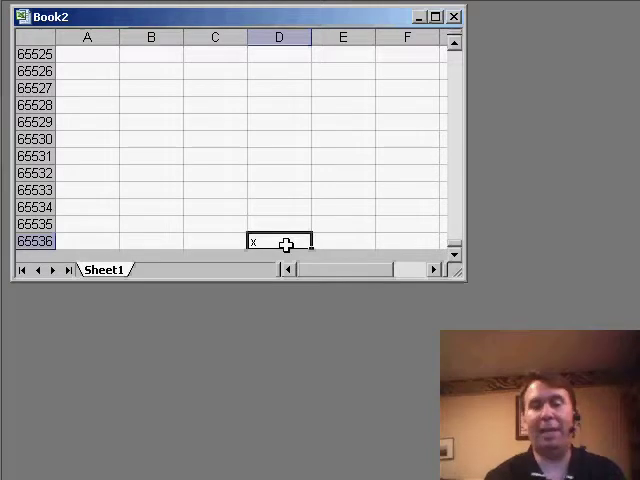